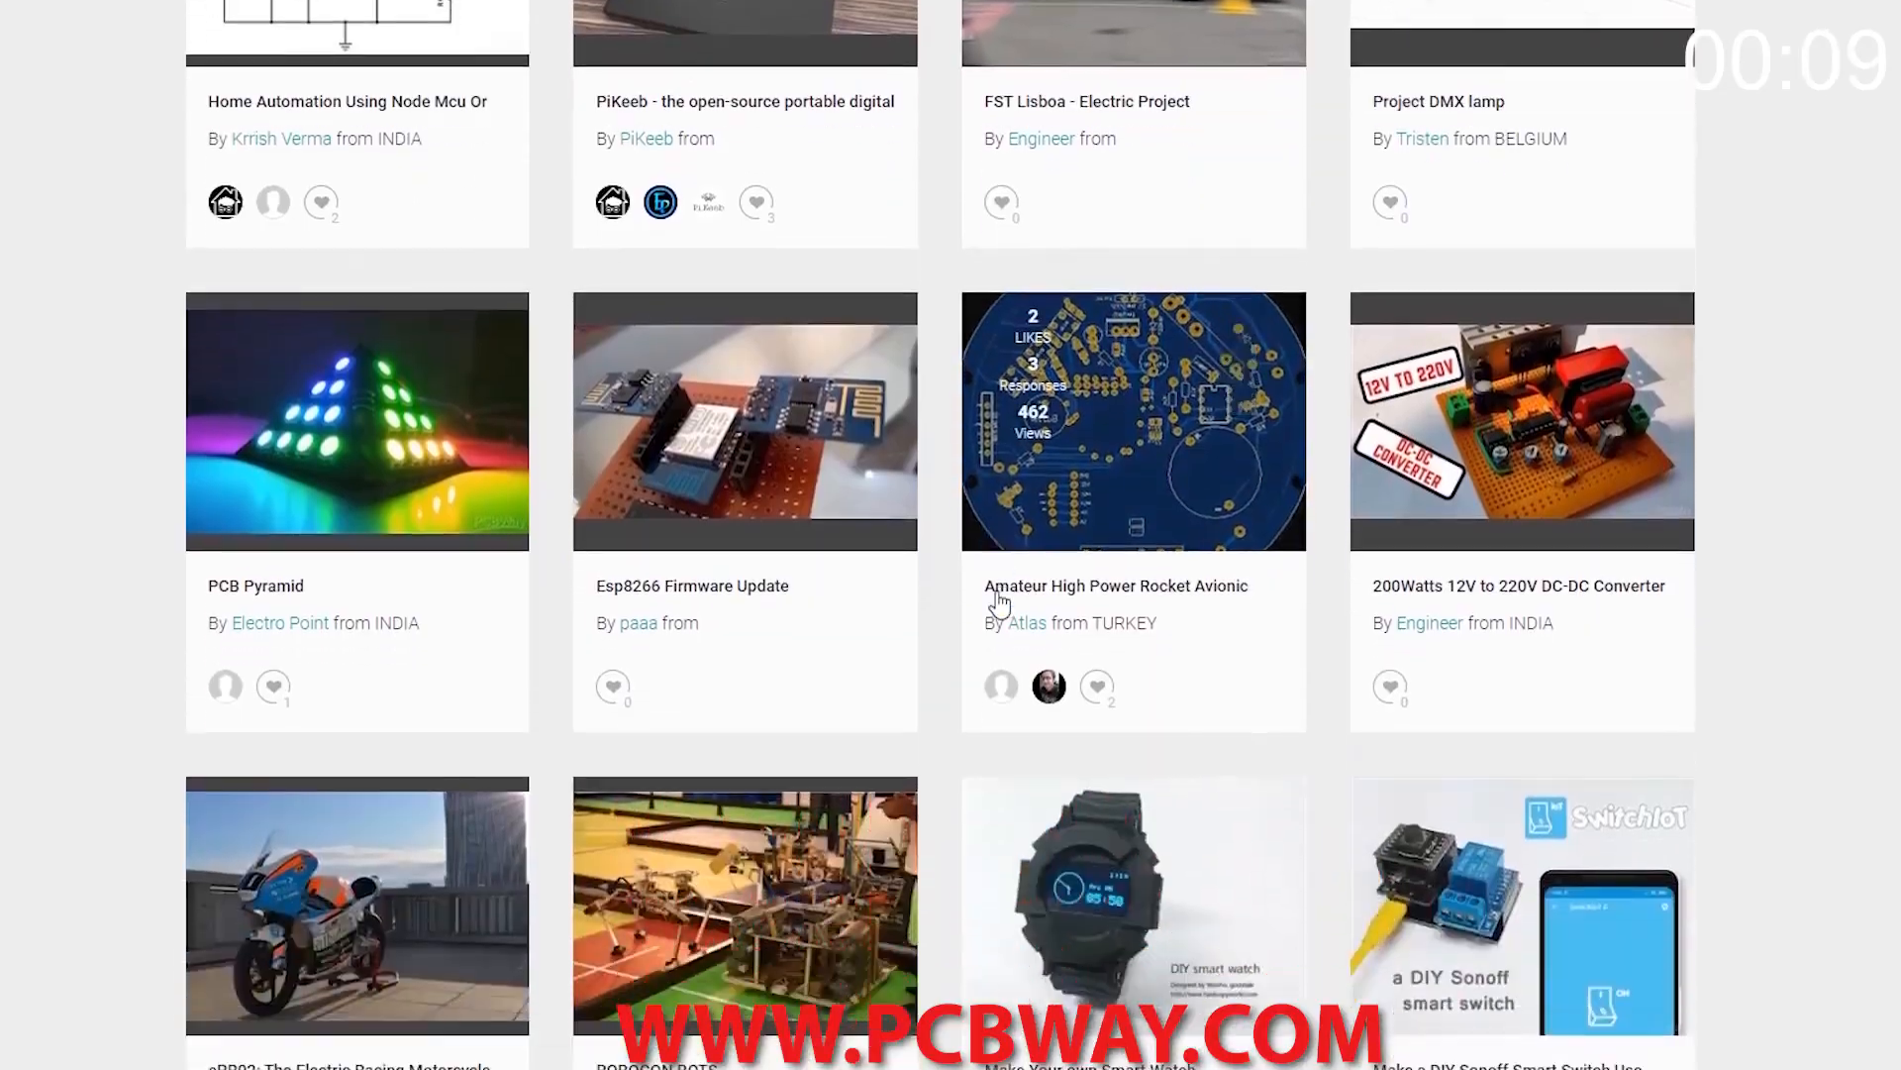
# Step: Go from the shared projects gallery to the community Blog page, e.g. the COVID19 delivery update
pyautogui.click(663, 75)
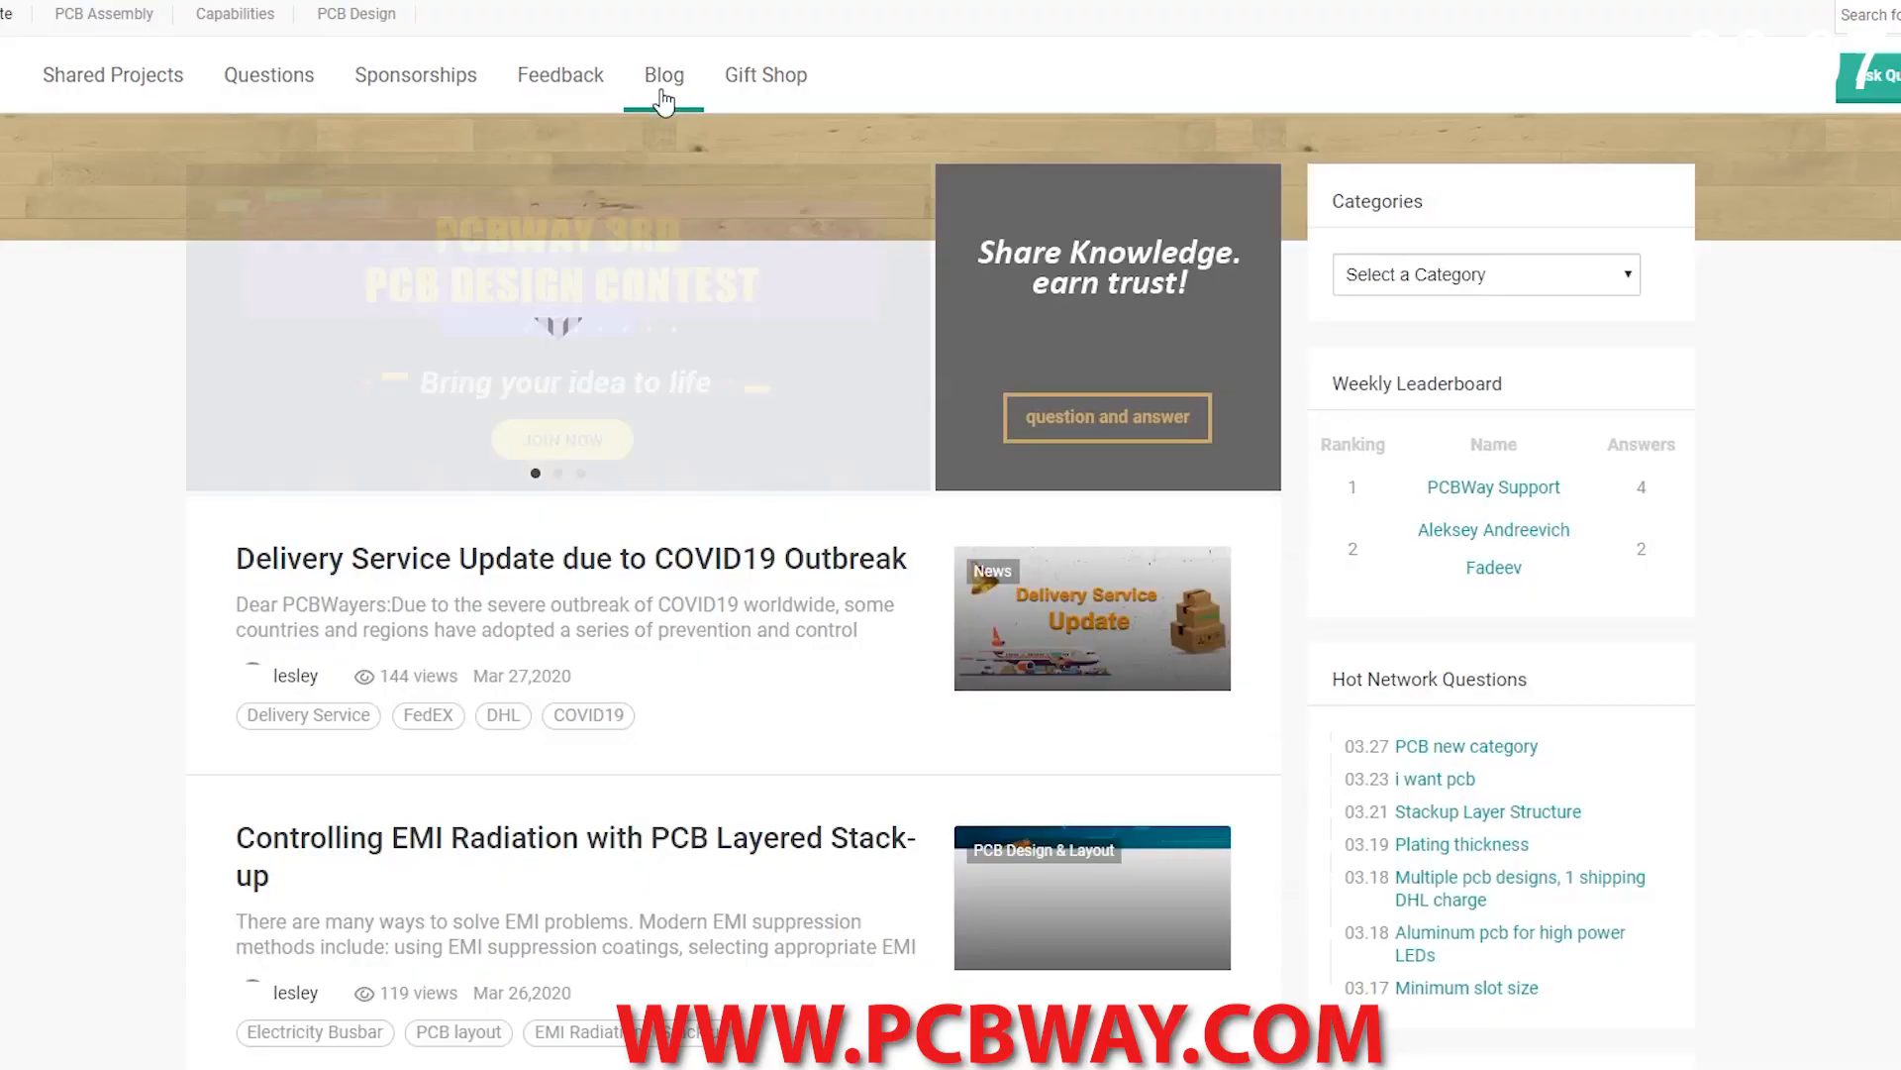